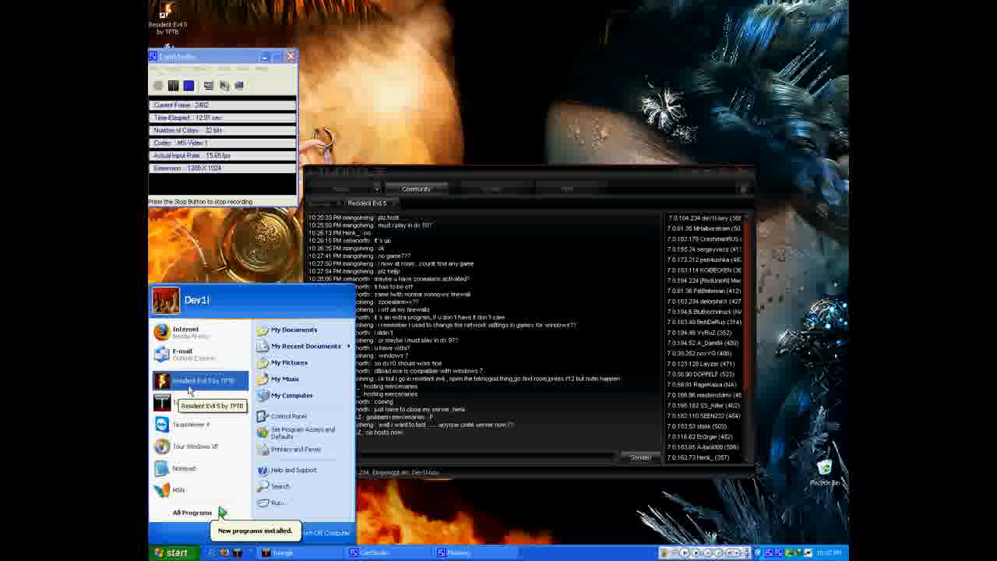
Step: Start Resident Evil 5 from the Start menu and run its DirectX 9 version
left_click(200, 380)
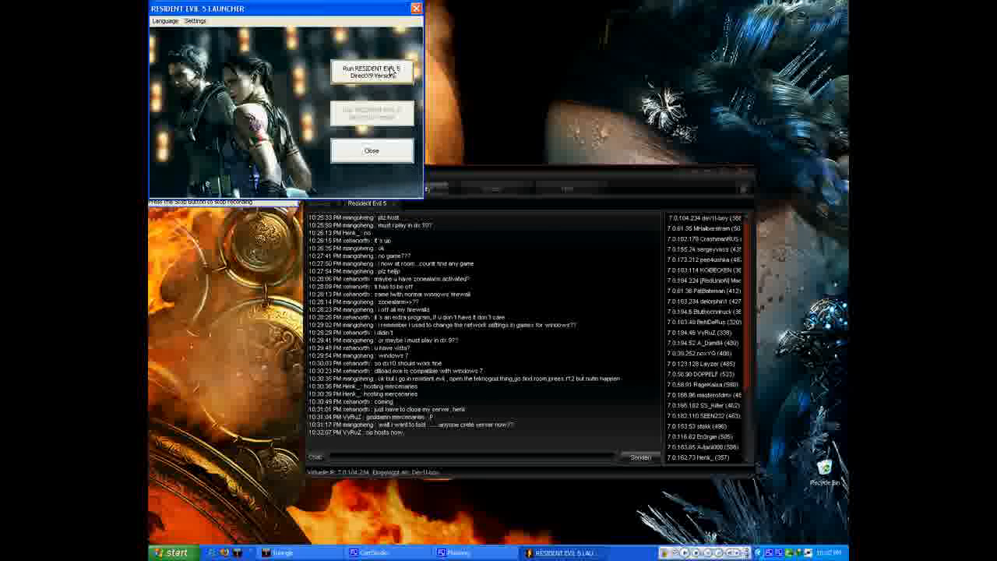
left_click(372, 70)
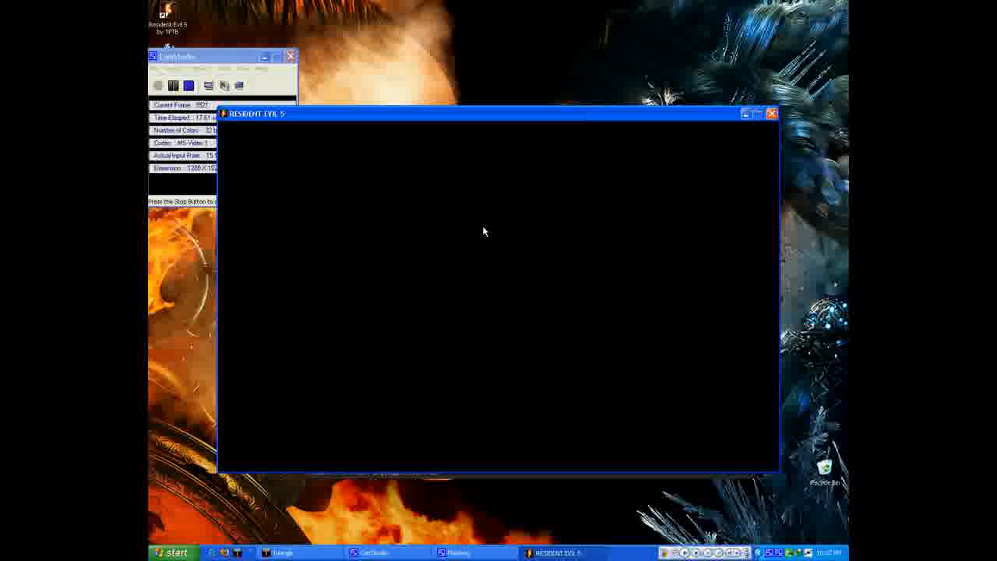
mouse_move(541, 353)
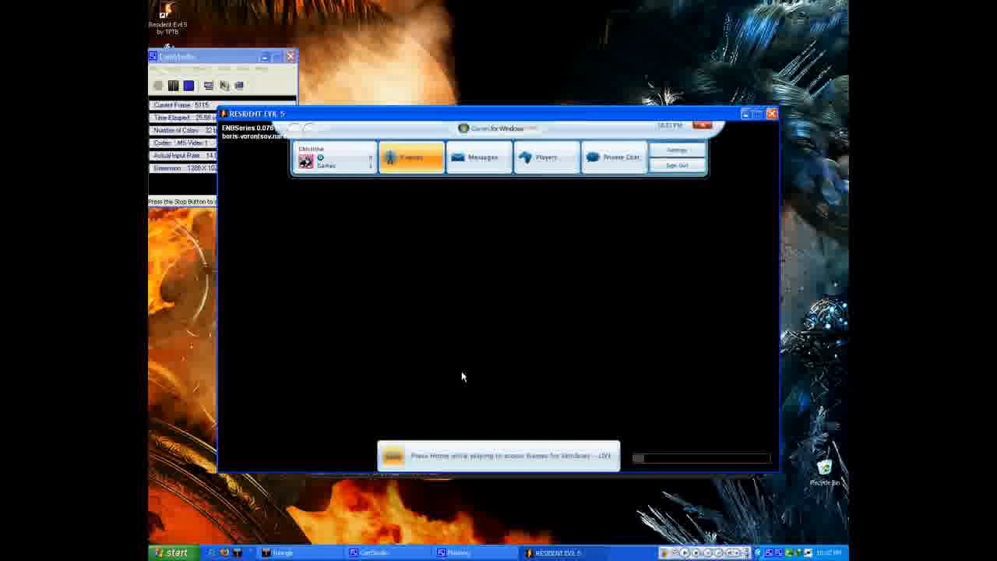
Step: View Games for Windows Live network information showing Local Area Connection, then close the guide
left_click(677, 149)
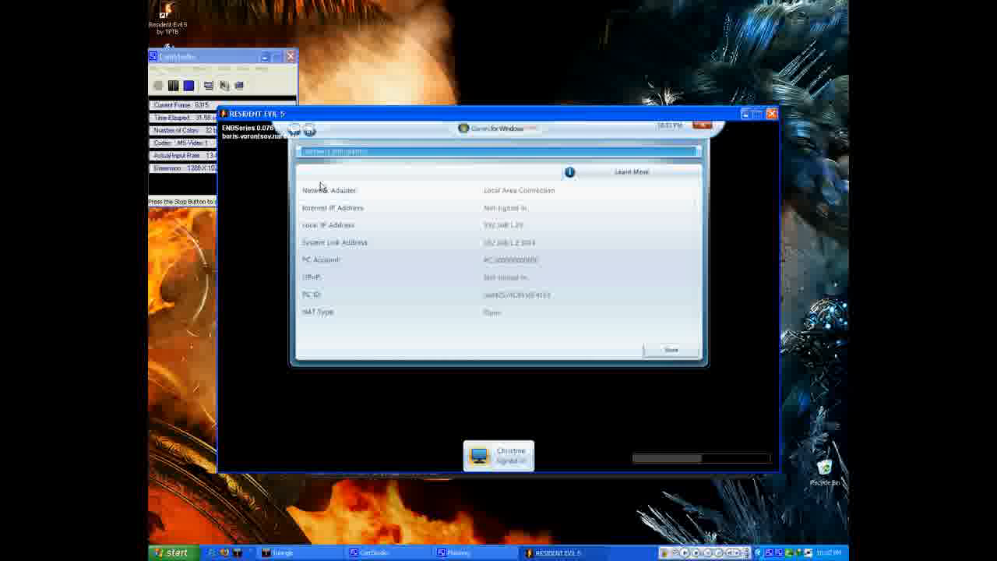
mouse_move(428, 199)
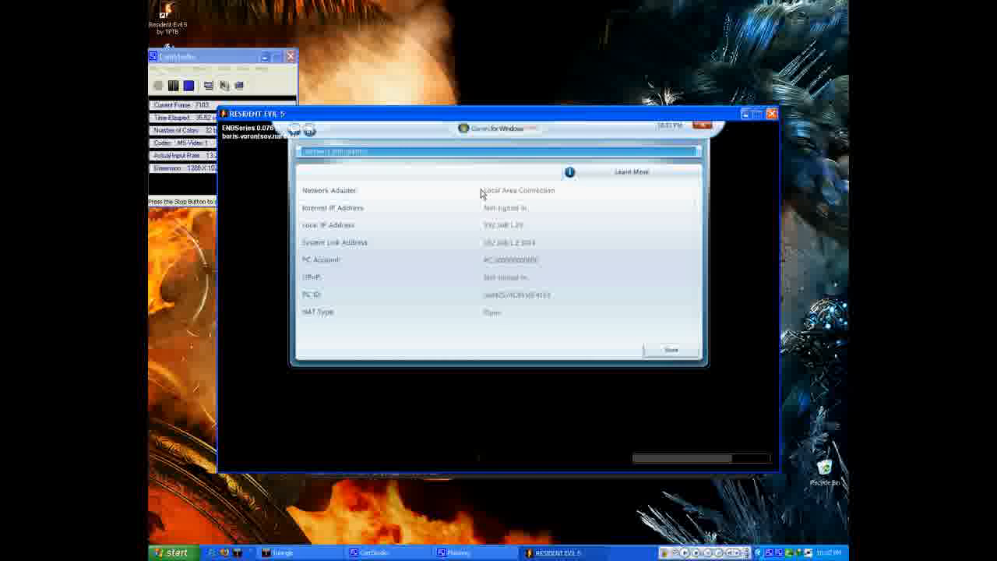
double_click(512, 260)
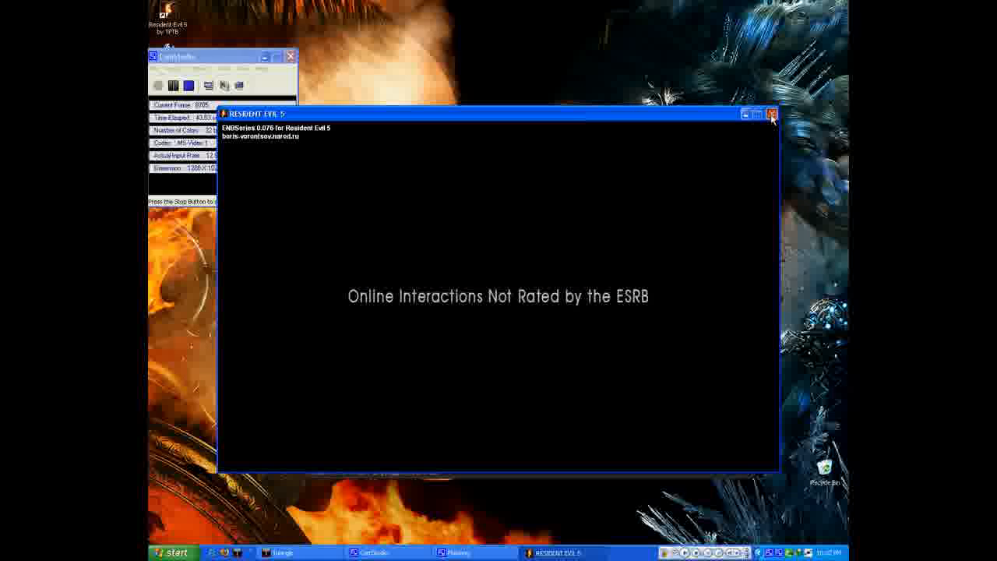
Step: Close Resident Evil 5 and launch cmd from the Run dialog
left_click(772, 115)
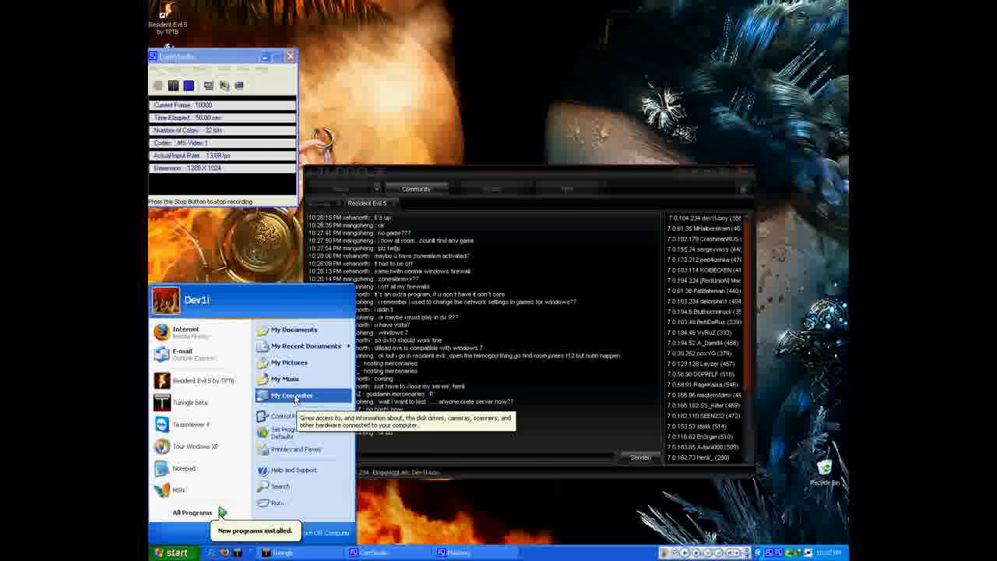
left_click(276, 503)
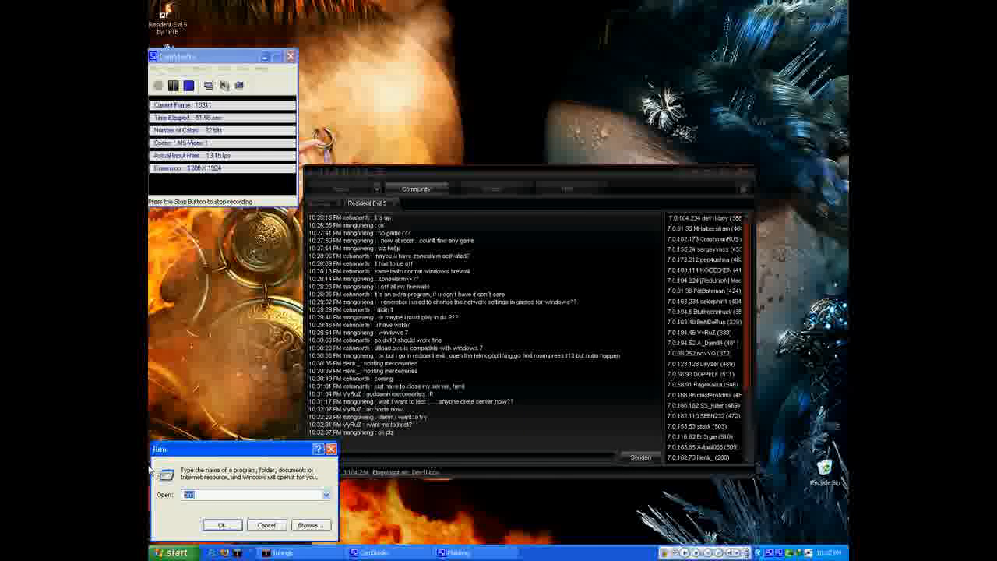
type("cmd")
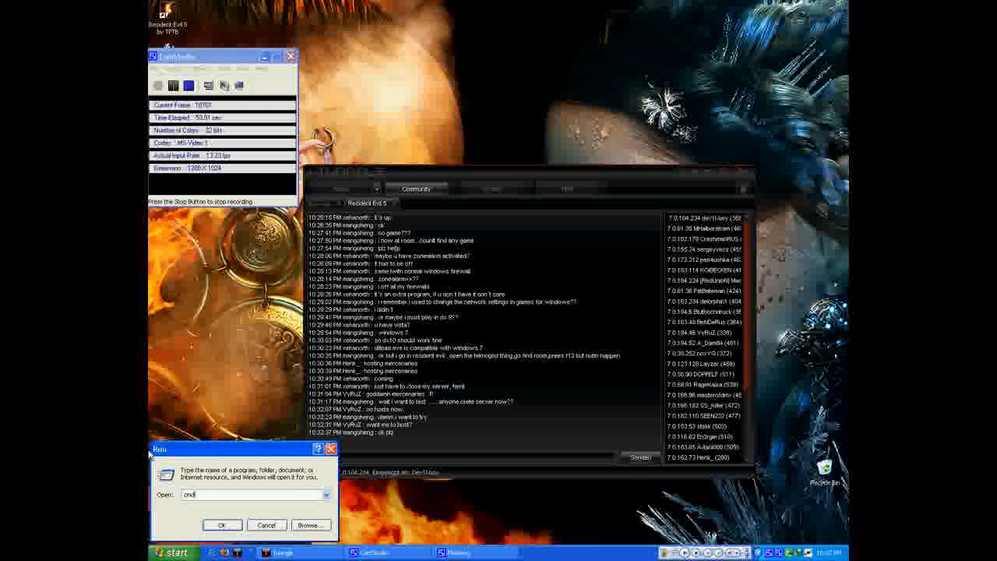
left_click(222, 524)
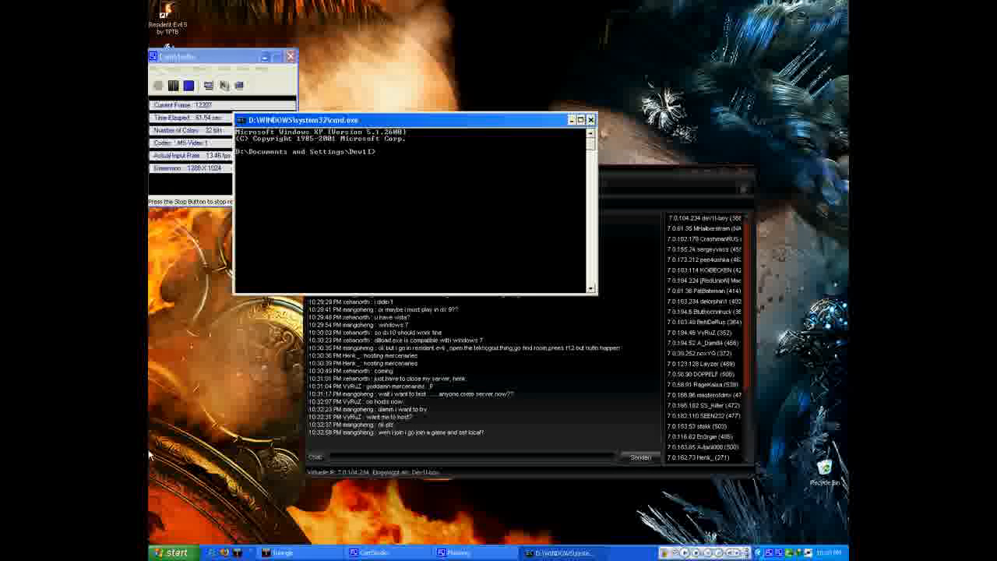
Step: Run ipconfig to list adapters, including Tunngle at 7.0.104.234
type("ip")
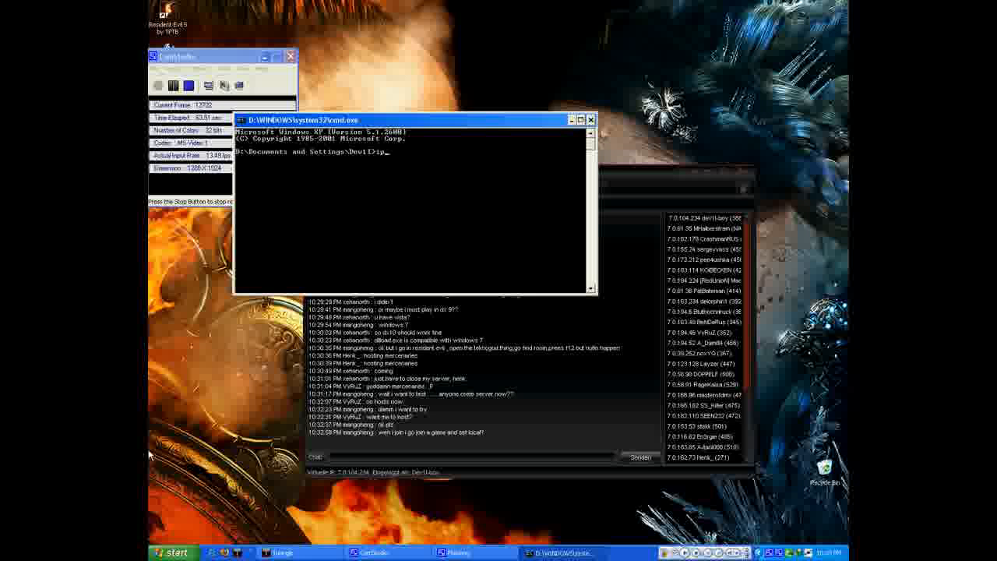
type("co")
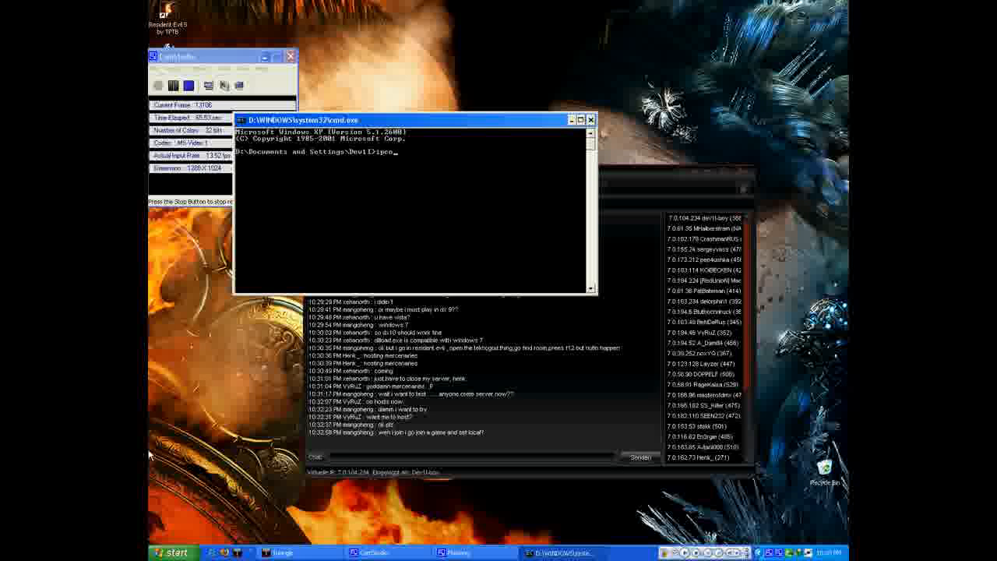
type("nfig")
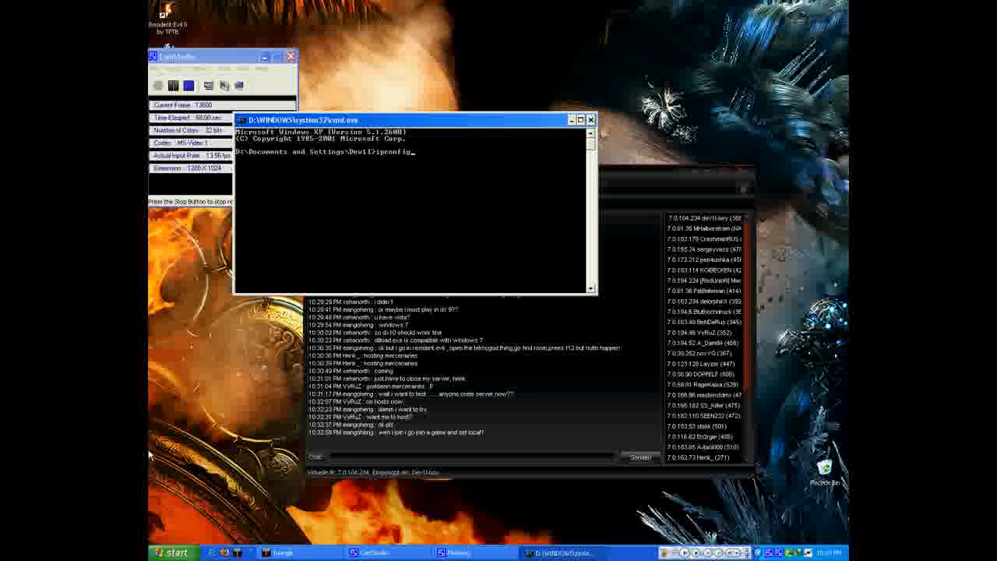
key("Return")
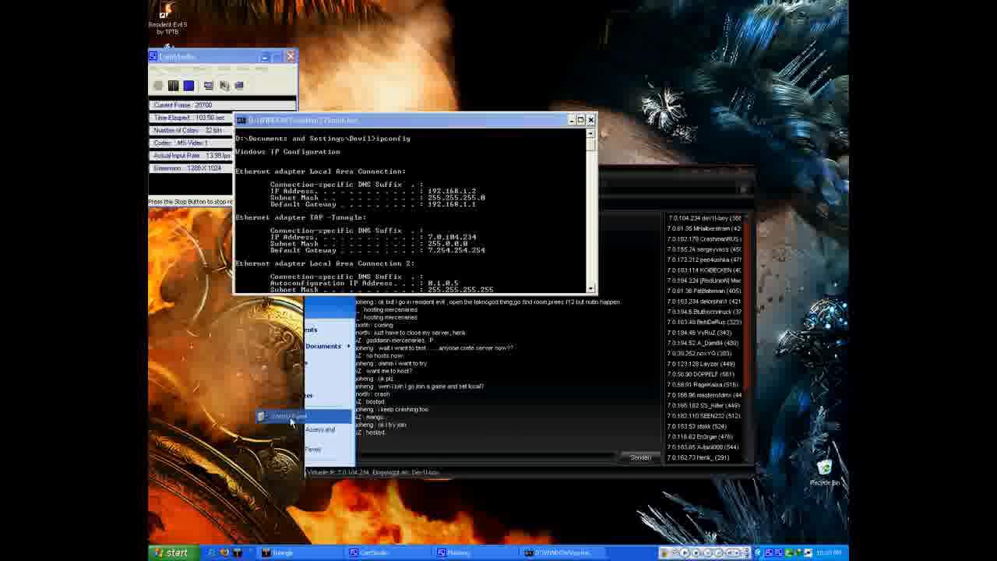
Step: Check Network Connections for Local Area Connection, Connection 2 and Tunngle, then close it
left_click(288, 415)
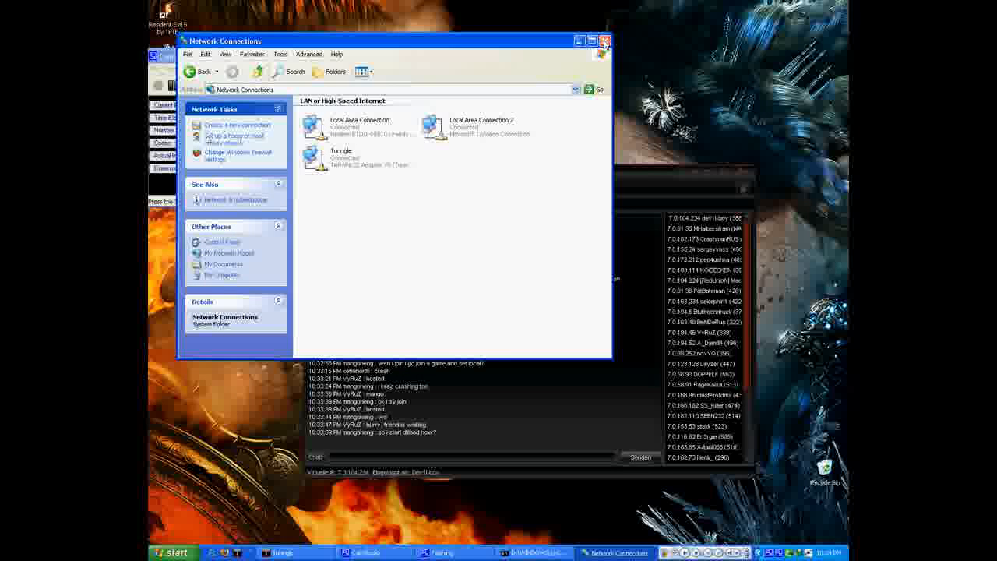
left_click(605, 41)
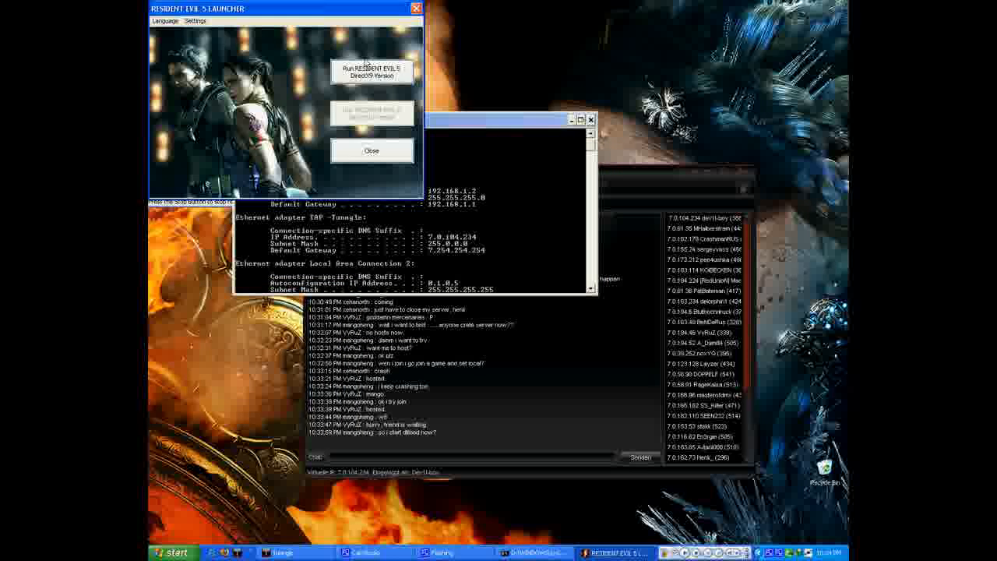
Step: Run 'RESIDENT EVIL 5 DirectX9 Version' from the launcher again
left_click(371, 73)
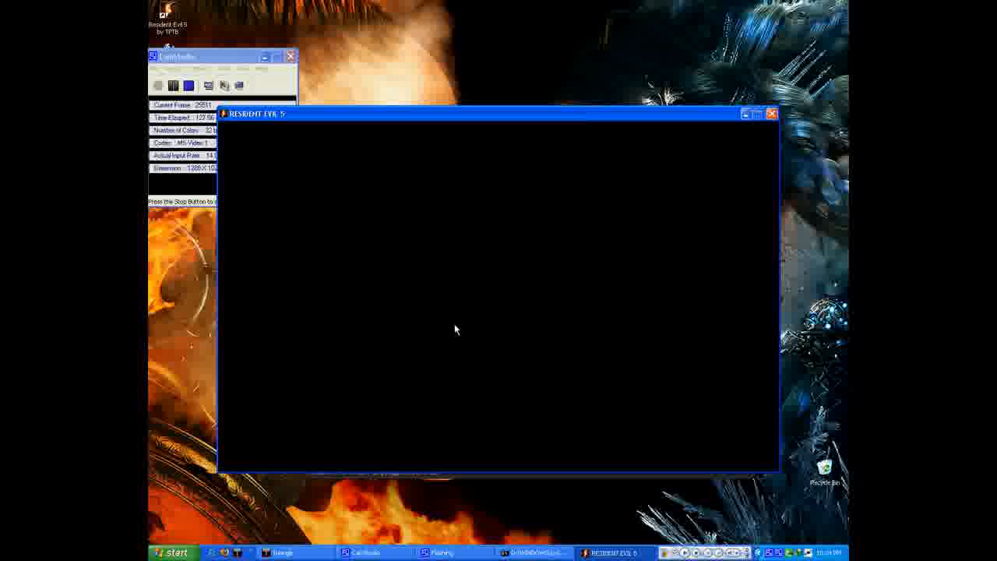
mouse_move(514, 377)
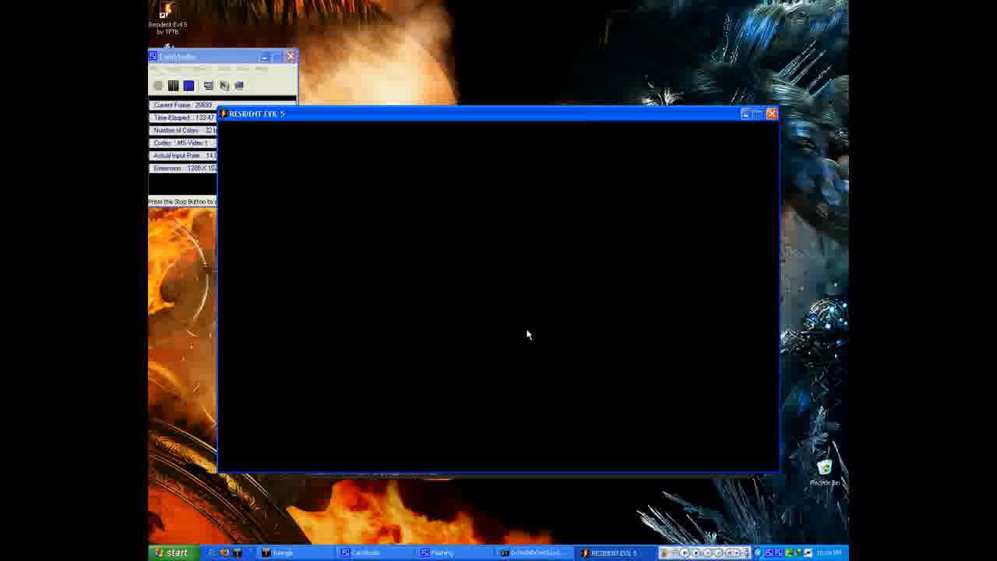
mouse_move(503, 325)
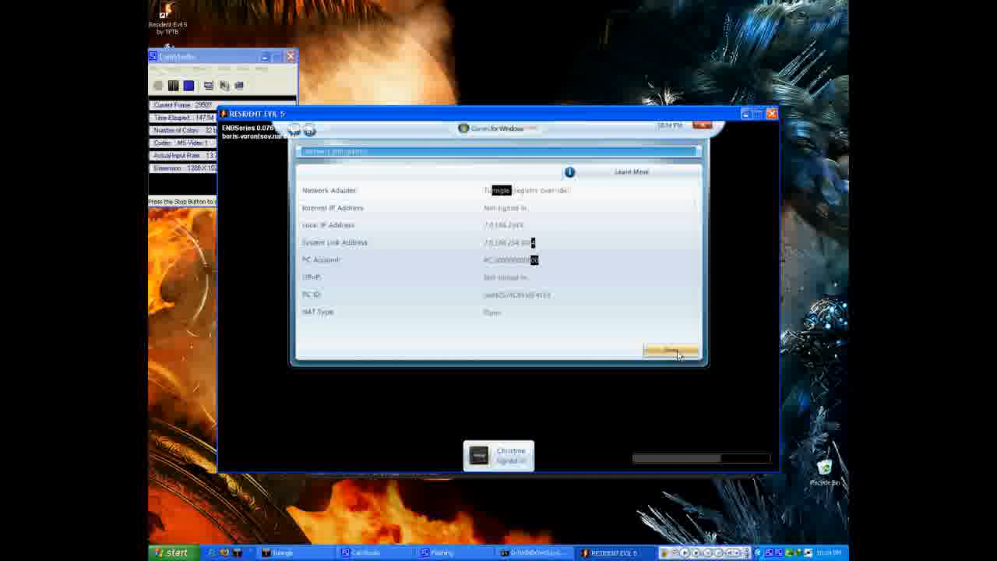
Step: Confirm the network information lists Tunngle as the adapter and dismiss the panel
left_click(670, 351)
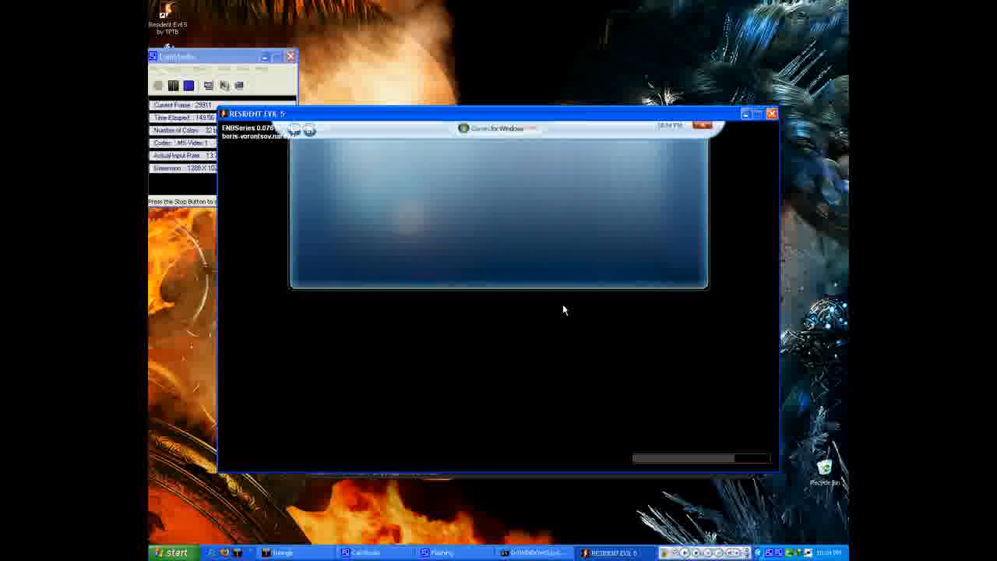